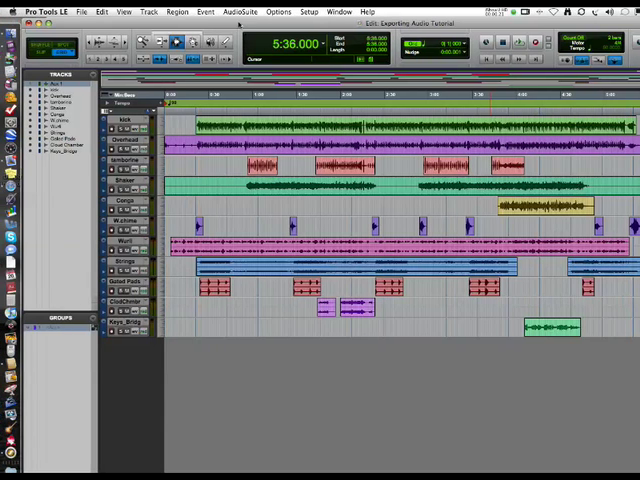
Glance at the Track menu and Mix window, then view the unequal-length regions in the Edit window.
{"action": "left_click", "coordinate": [150, 12]}
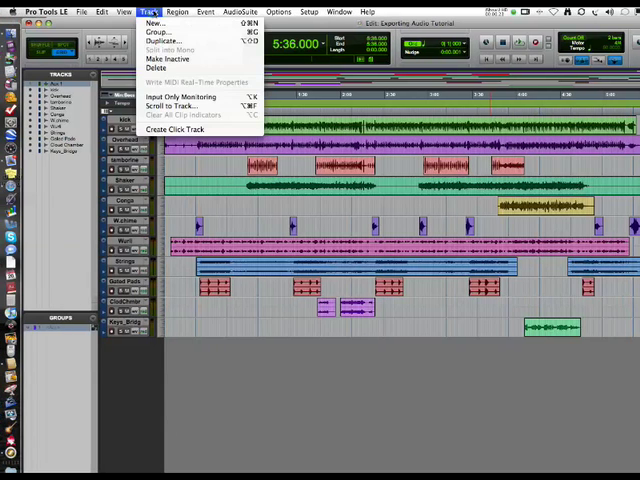
{"action": "left_click", "coordinate": [148, 12]}
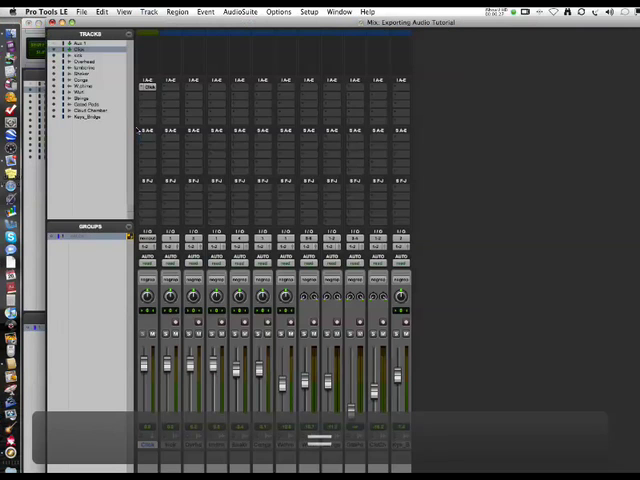
{"action": "left_click", "coordinate": [148, 88]}
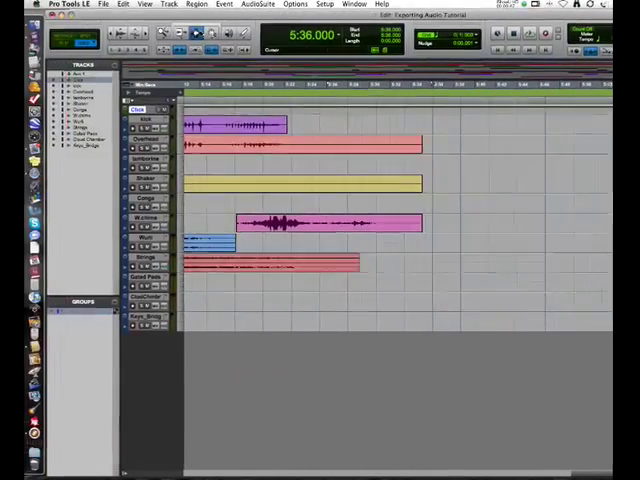
Create 1 new Mono Audio Track in Samples via Track > New and show the Mix window.
{"action": "left_click", "coordinate": [336, 40]}
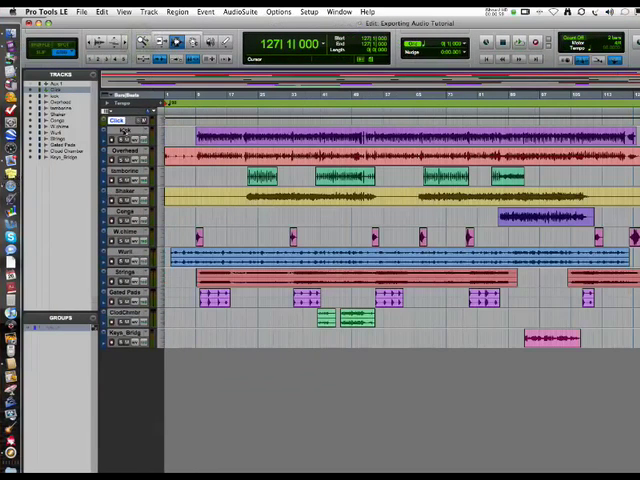
{"action": "left_click", "coordinate": [148, 12]}
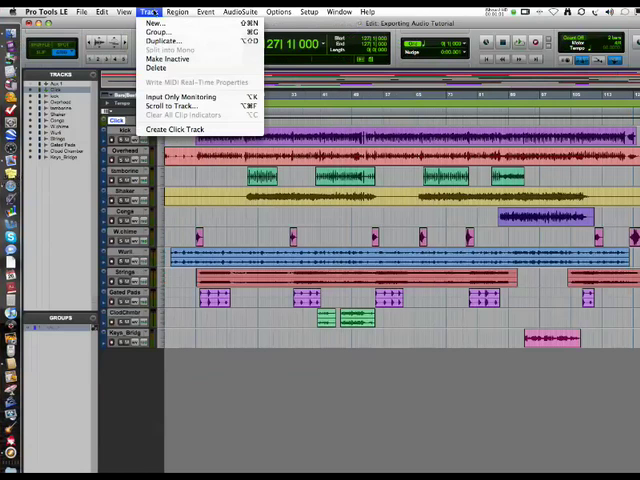
{"action": "left_click", "coordinate": [154, 24]}
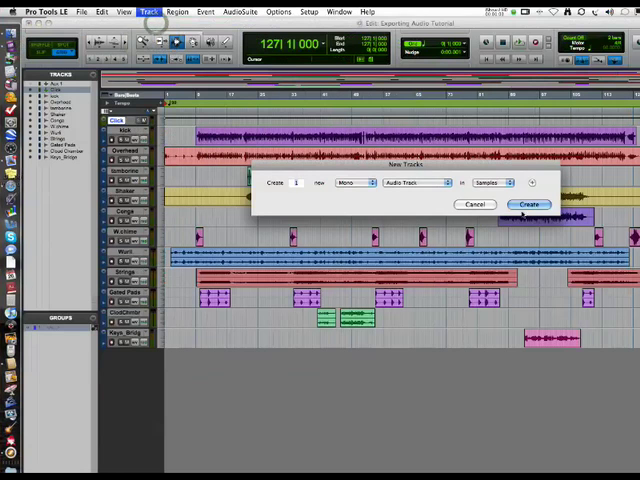
{"action": "left_click", "coordinate": [528, 204]}
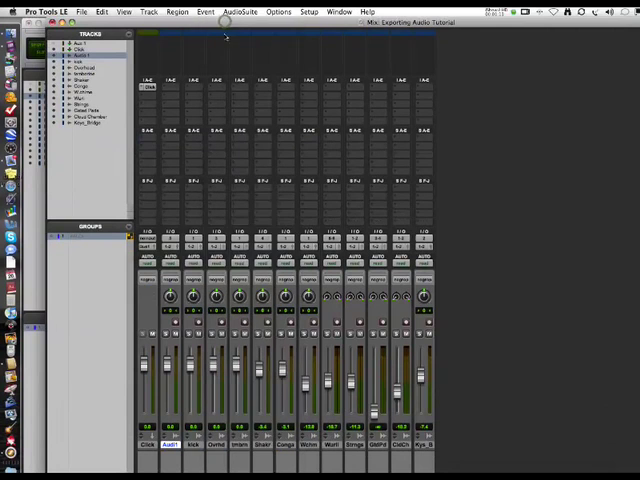
Enter Click 90bpm as the new track's name in the naming dialog.
{"action": "left_click", "coordinate": [156, 236]}
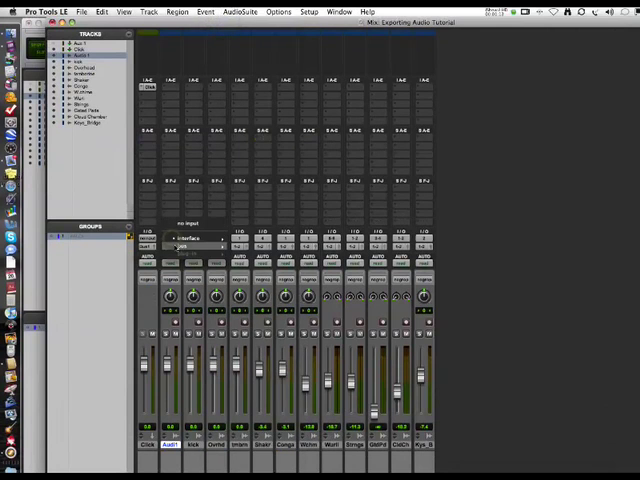
{"action": "left_click", "coordinate": [196, 252]}
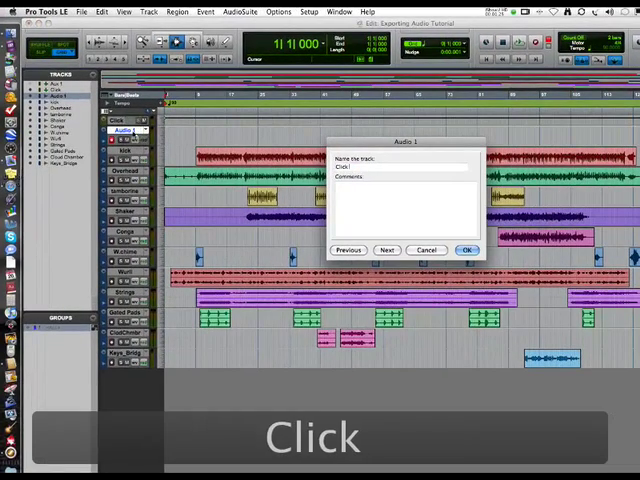
{"action": "type", "text": "90bp"}
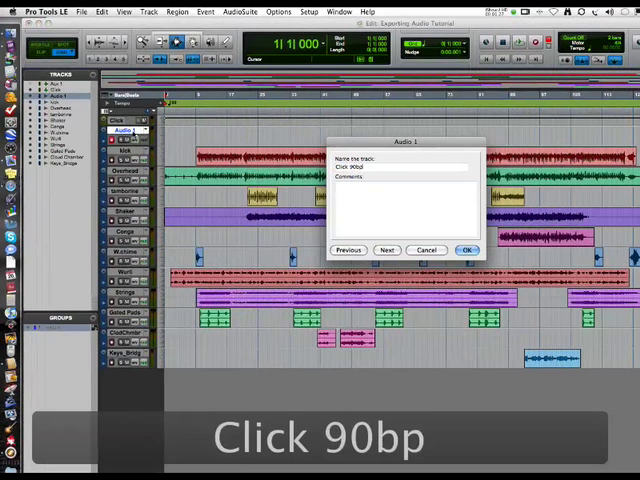
{"action": "type", "text": "m"}
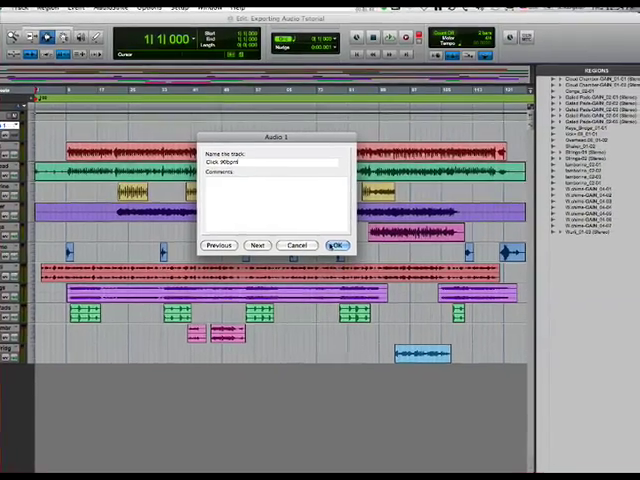
Confirm the track name, then repeat the click region 40 times to span the song.
{"action": "left_click", "coordinate": [336, 244]}
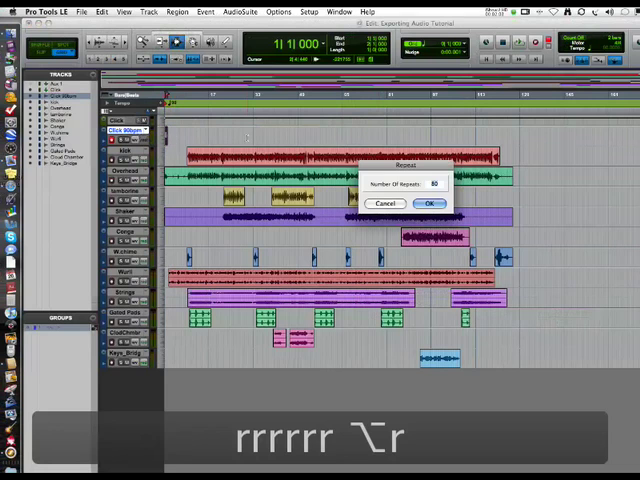
{"action": "left_click", "coordinate": [428, 204]}
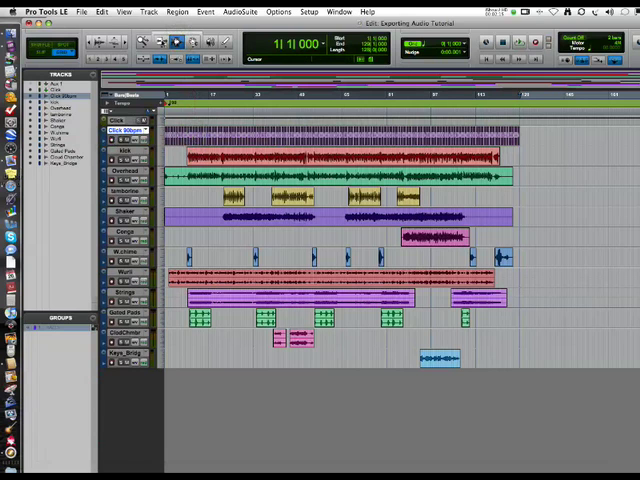
Consolidate all tracks over the same range with Option+Shift+3 and select the new regions.
{"action": "left_click", "coordinate": [124, 12]}
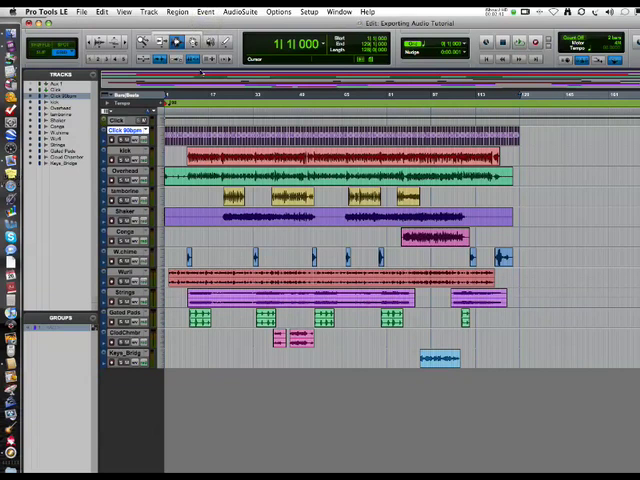
{"action": "key", "text": "alt+shift+3"}
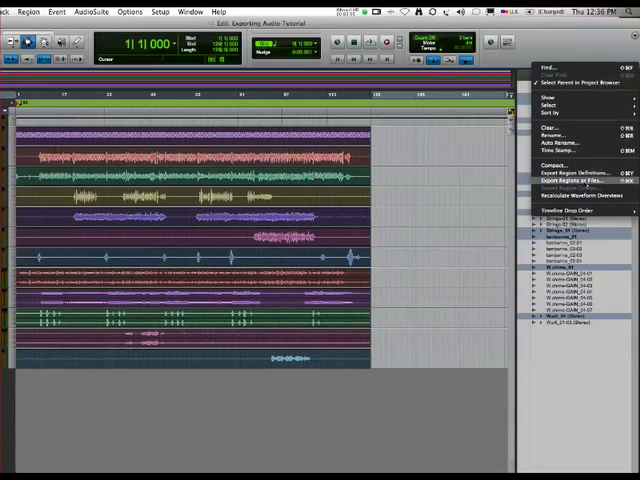
Choose Export Regions as Files with File Type WAV and set the channel format.
{"action": "left_click", "coordinate": [566, 178]}
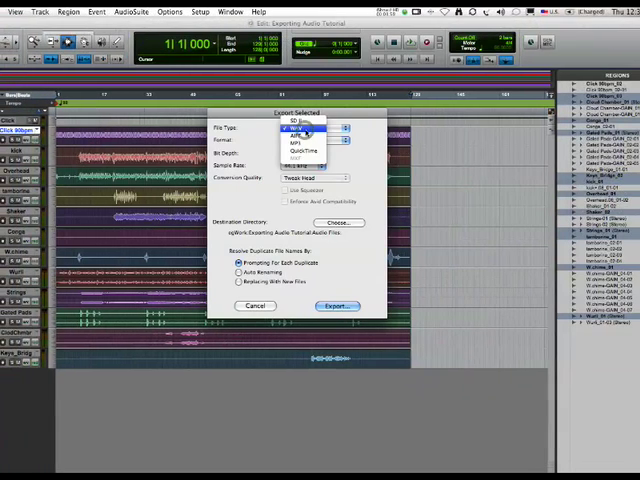
{"action": "left_click", "coordinate": [308, 124]}
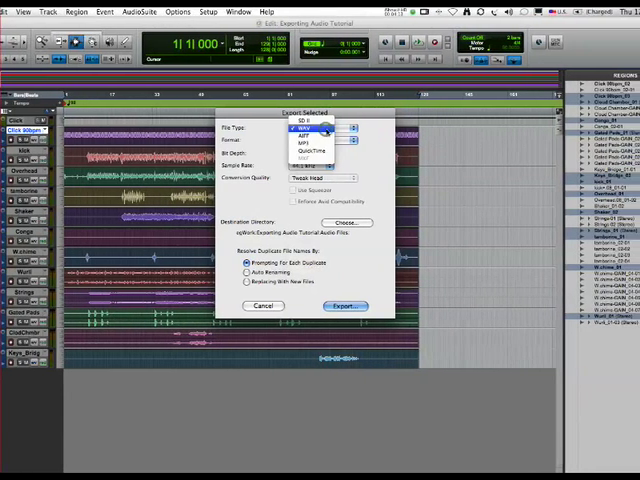
{"action": "left_click", "coordinate": [300, 128]}
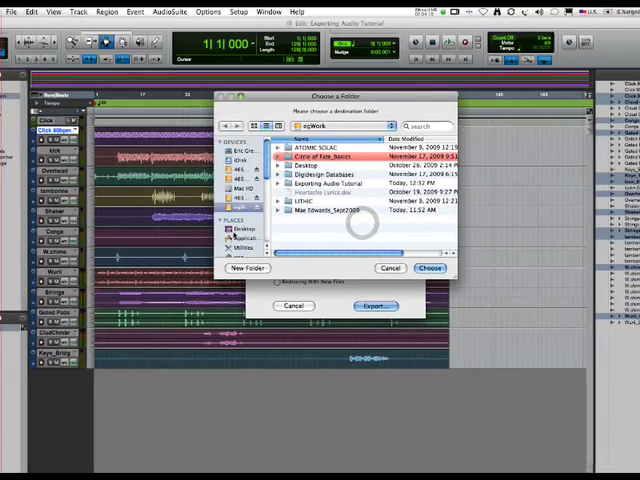
Make a new folder named Song Title_Exported Audio Files, fixing typos along the way.
{"action": "left_click", "coordinate": [248, 268]}
{"action": "type", "text": "E"}
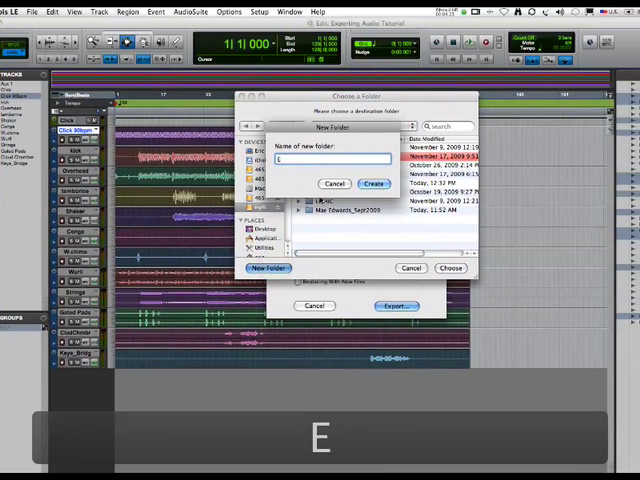
{"action": "type", "text": "S"}
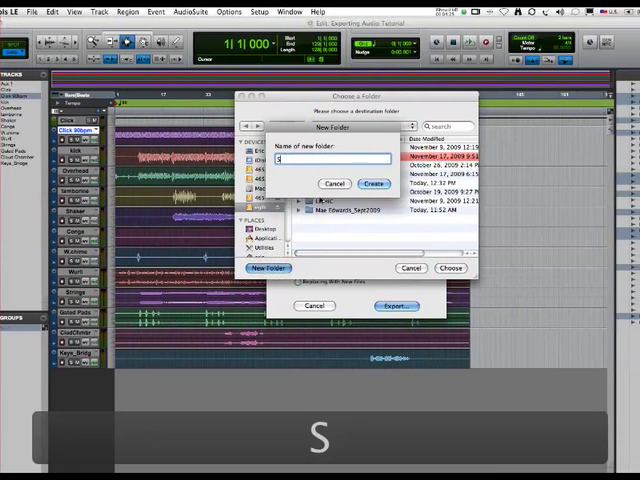
{"action": "type", "text": "Song T"}
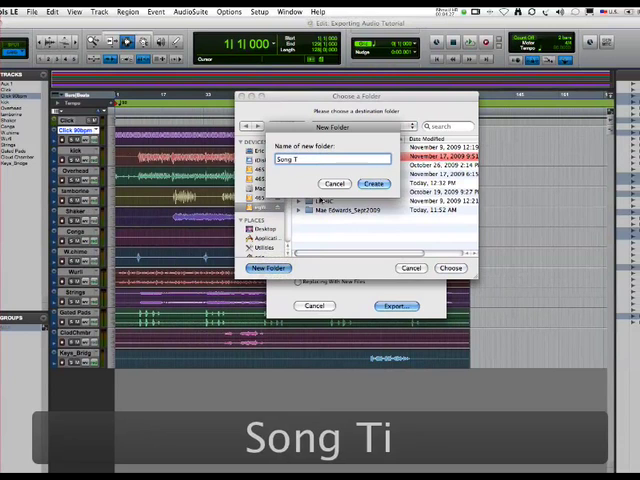
{"action": "type", "text": "il"}
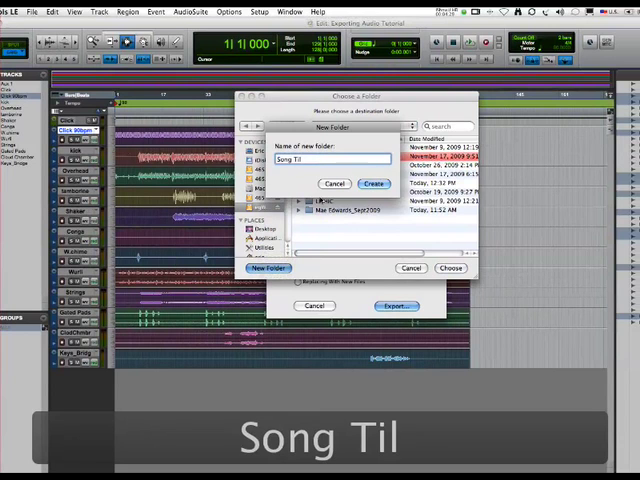
{"action": "key", "text": "Backspace"}
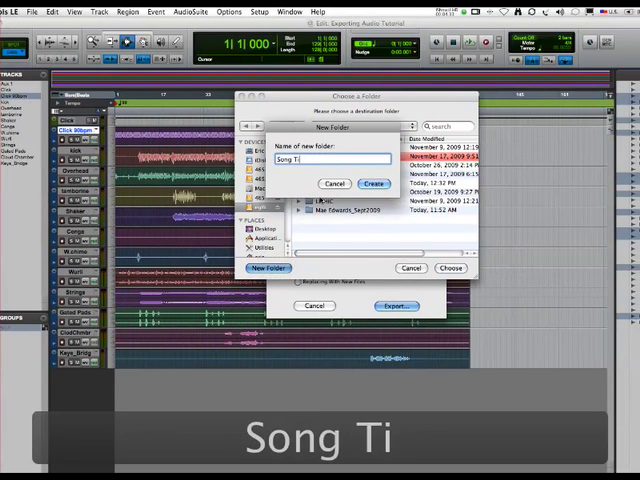
{"action": "type", "text": "tle_"}
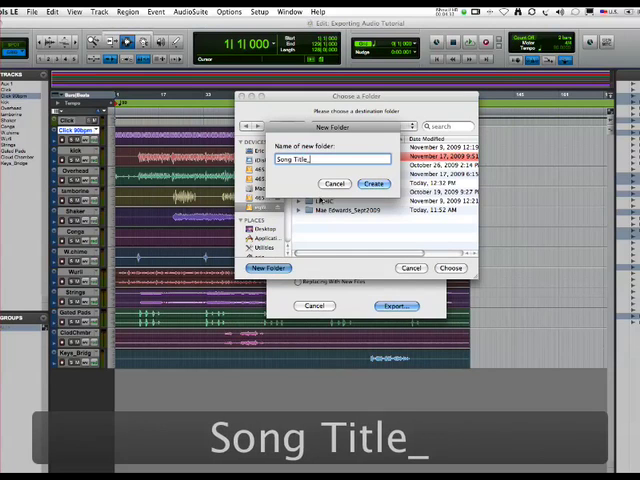
{"action": "type", "text": "E"}
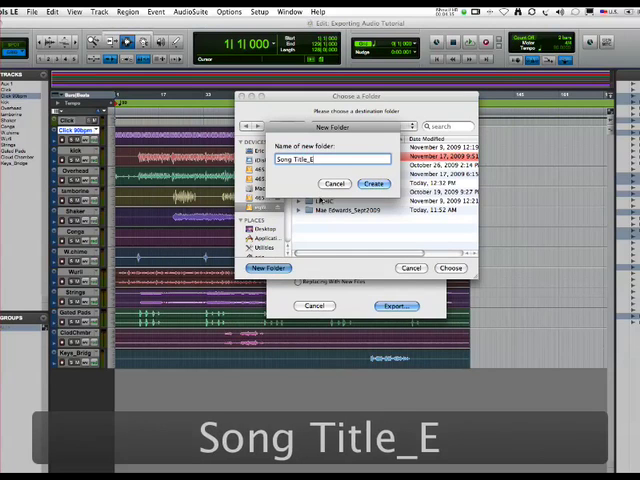
{"action": "type", "text": "xopretd"}
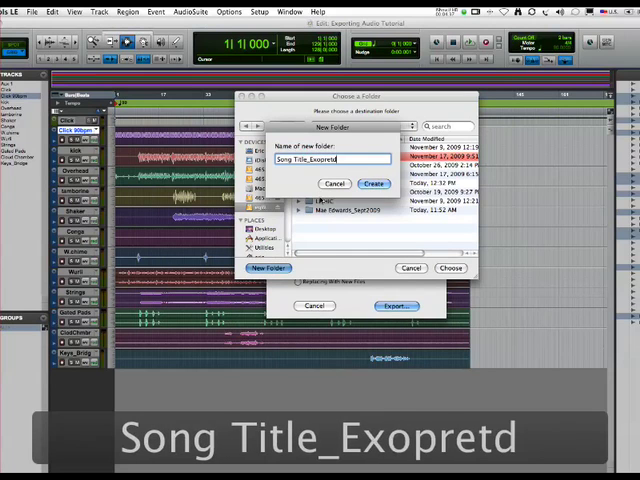
{"action": "key", "text": "Backspace"}
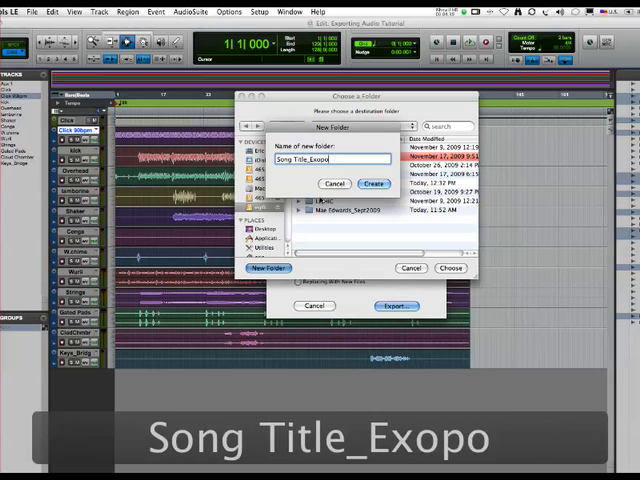
{"action": "type", "text": "rted Audio Files"}
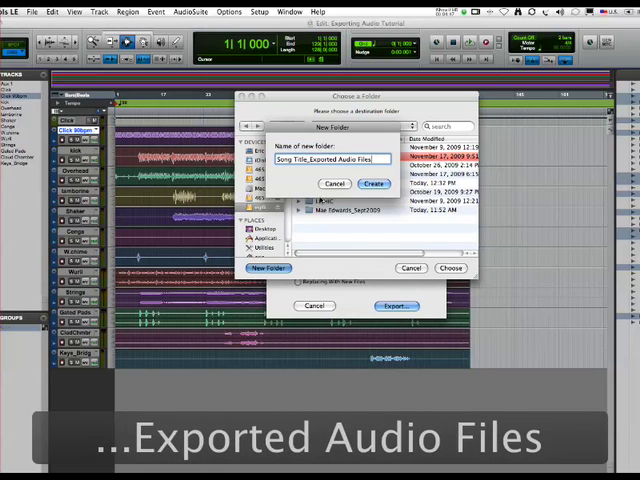
Create the folder and choose it as the export destination.
{"action": "left_click", "coordinate": [376, 184]}
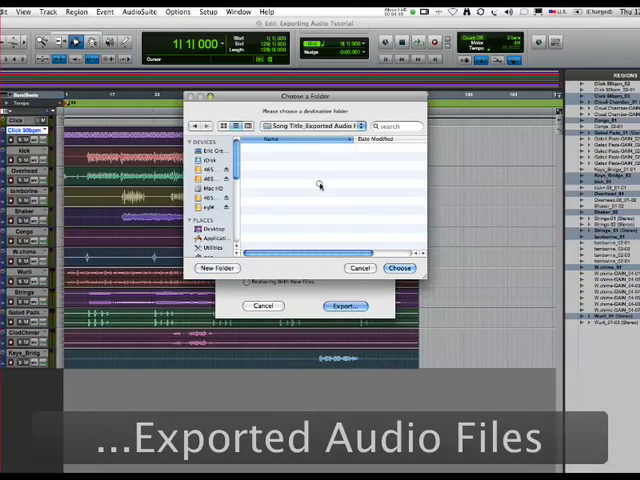
{"action": "left_click", "coordinate": [400, 268]}
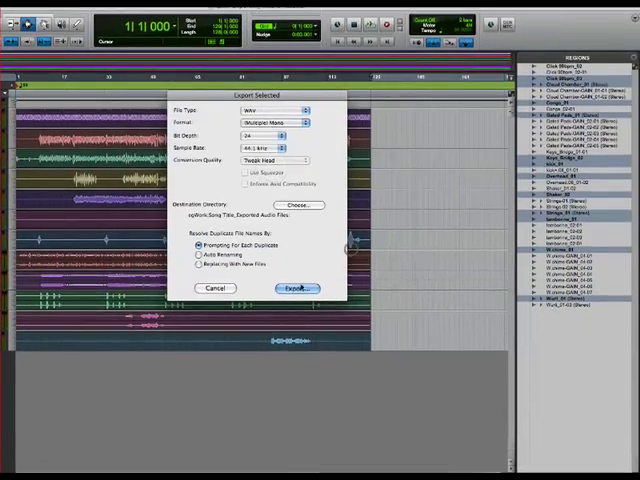
Export the selected regions as WAV files into the new folder.
{"action": "left_click", "coordinate": [296, 288]}
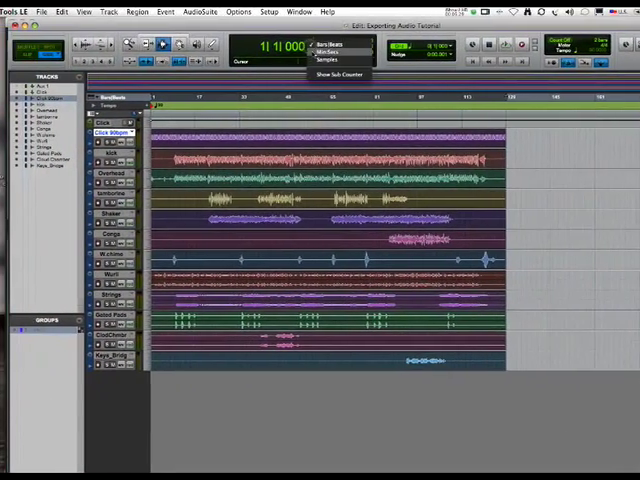
{"action": "left_click", "coordinate": [328, 52]}
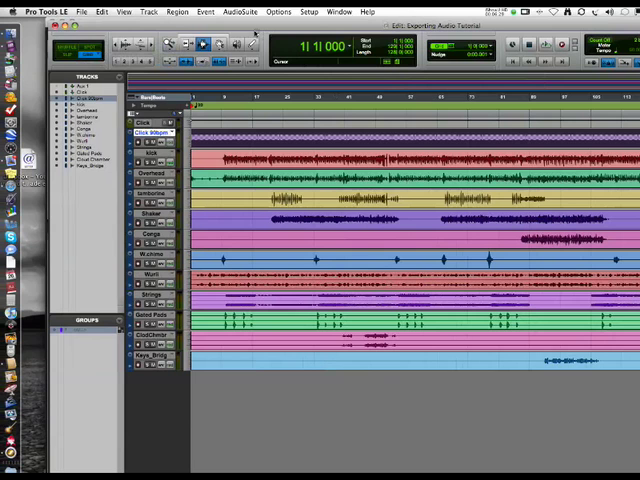
Close the session and start a new session with BWF (.WAV) as its audio file type.
{"action": "left_click", "coordinate": [84, 12]}
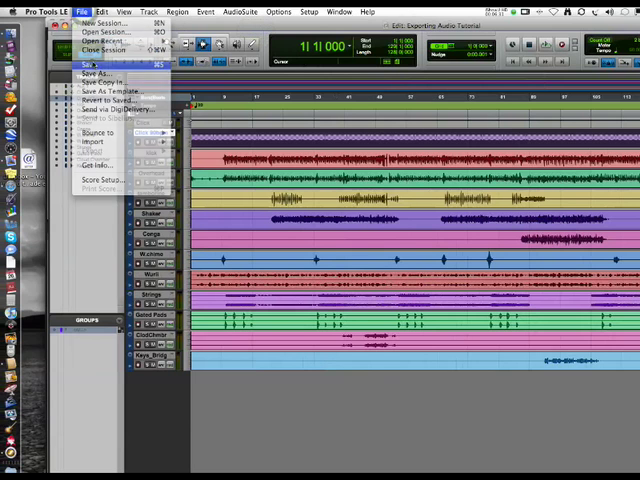
{"action": "mouse_move", "coordinate": [104, 50]}
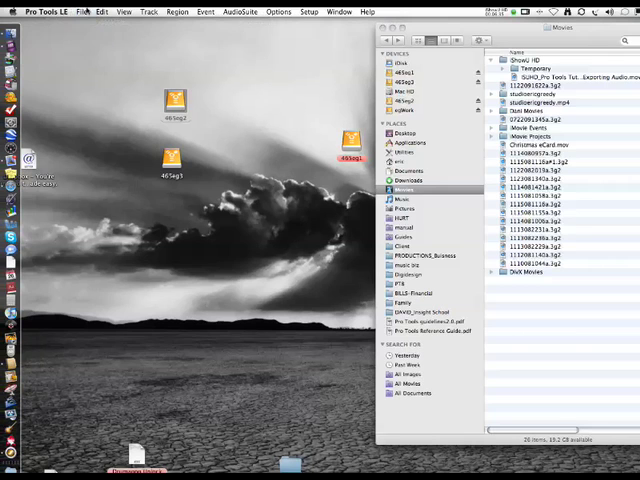
{"action": "left_click", "coordinate": [84, 12]}
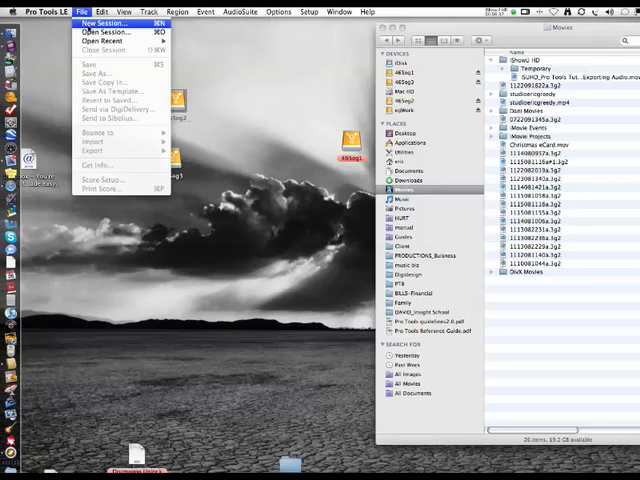
{"action": "left_click", "coordinate": [100, 22]}
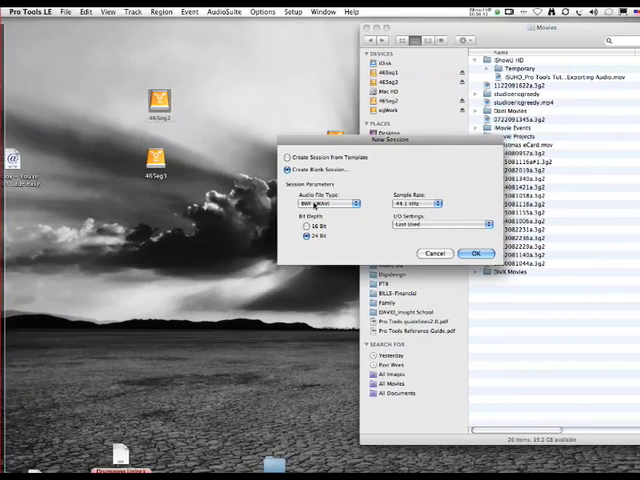
{"action": "left_click", "coordinate": [318, 204]}
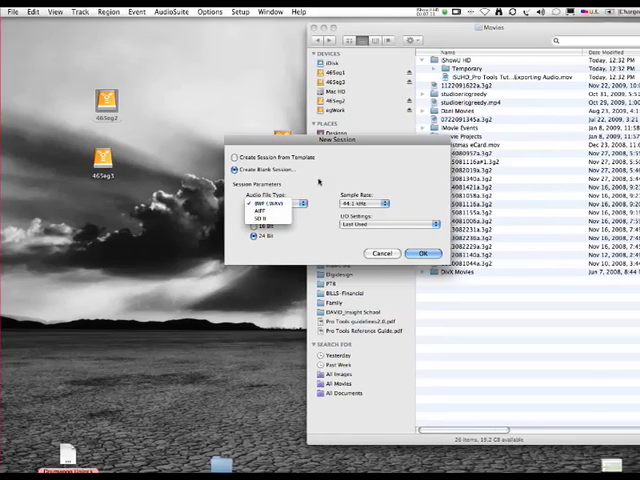
{"action": "left_click", "coordinate": [380, 252]}
{"action": "type", "text": "Import Audio Che"}
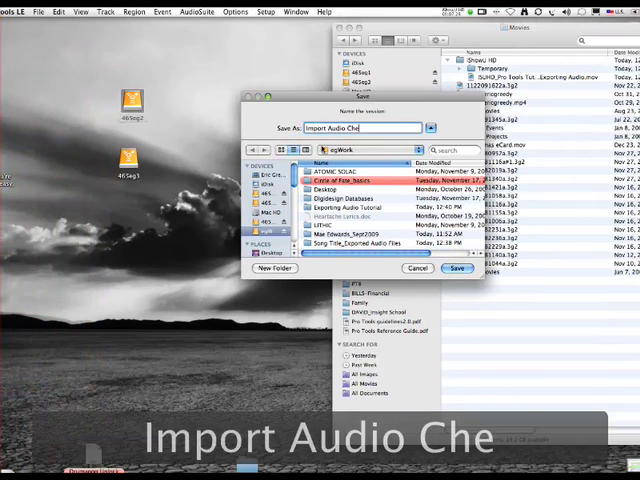
Save the session as Import Audio Check and bring the exported WAV stems in as audio tracks.
{"action": "left_click", "coordinate": [456, 268]}
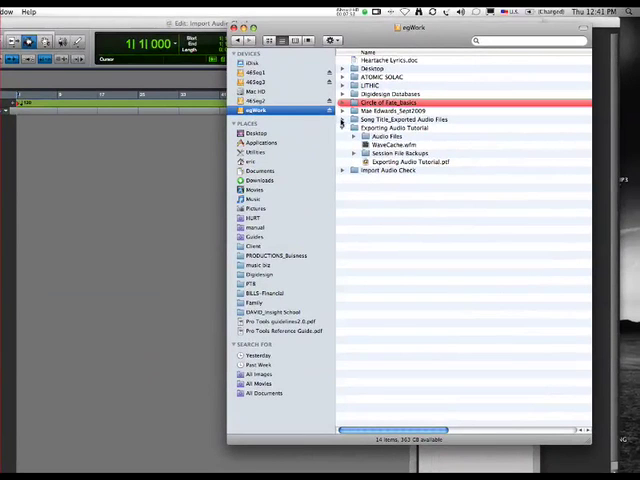
{"action": "double_click", "coordinate": [410, 120]}
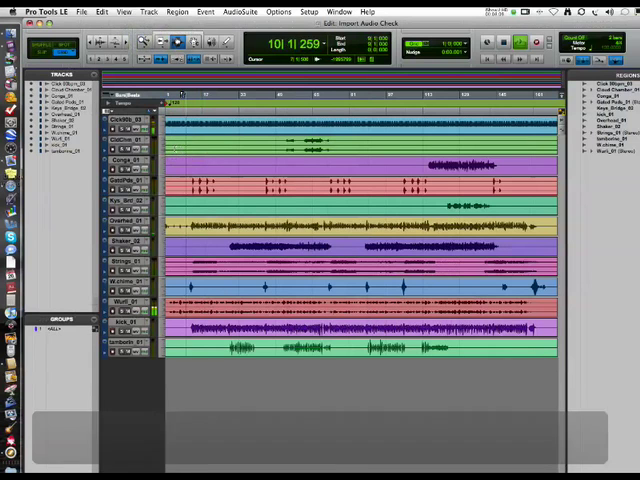
Set the session tempo to 90 bpm via the Tempo Change dialog and return to the Track menu.
{"action": "left_click", "coordinate": [148, 12]}
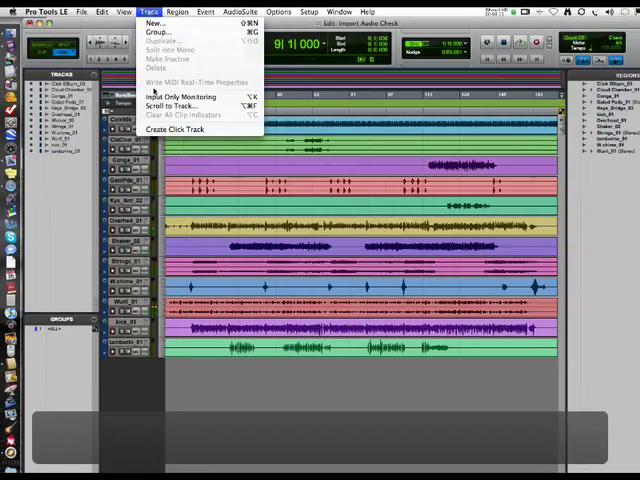
{"action": "left_click", "coordinate": [174, 128]}
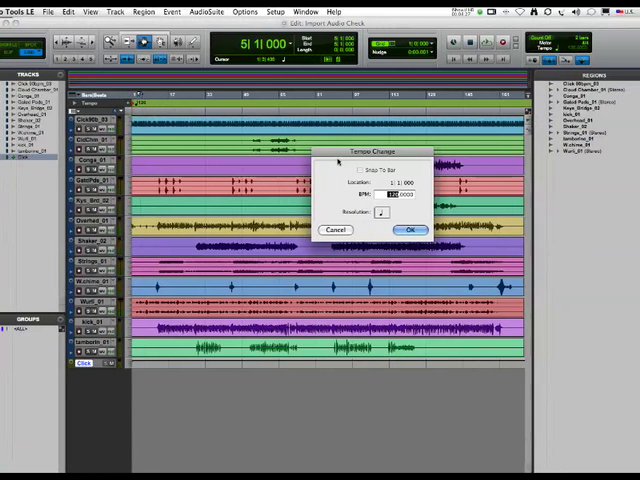
{"action": "left_click", "coordinate": [408, 228]}
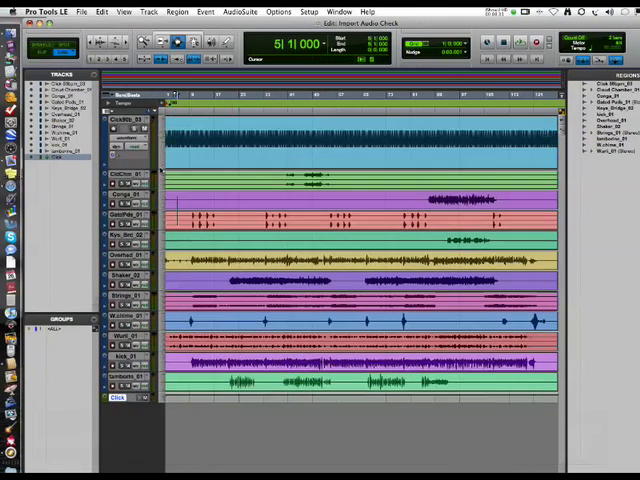
{"action": "left_click", "coordinate": [148, 12]}
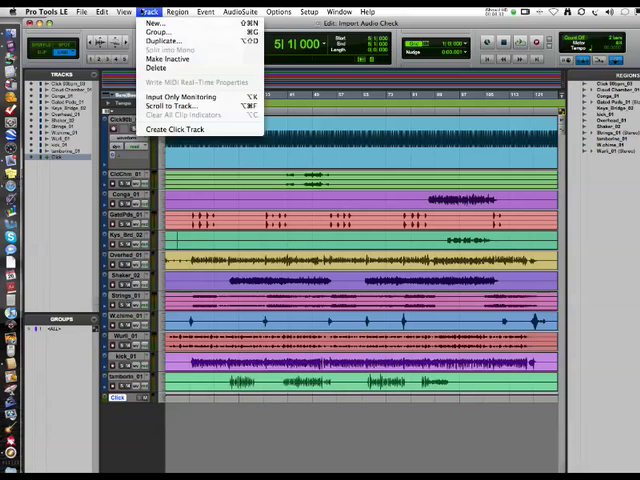
{"action": "left_click", "coordinate": [122, 12]}
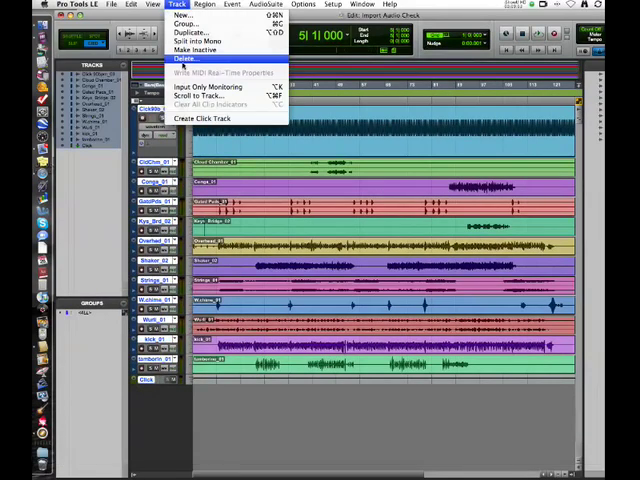
Delete every track, removing its regions from the session only, leaving Import Audio Check empty.
{"action": "left_click", "coordinate": [186, 58]}
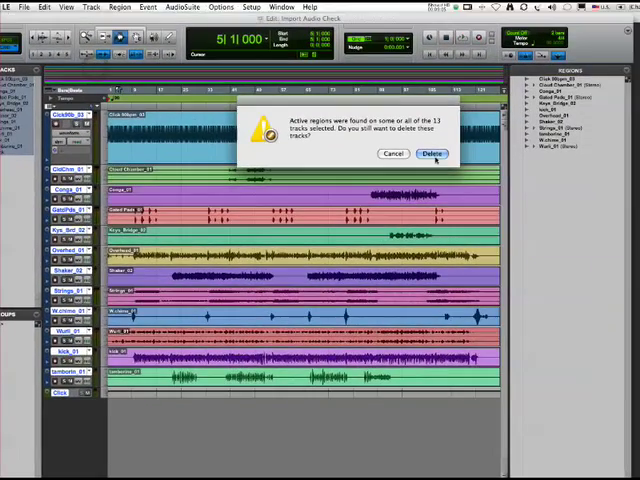
{"action": "left_click", "coordinate": [432, 152]}
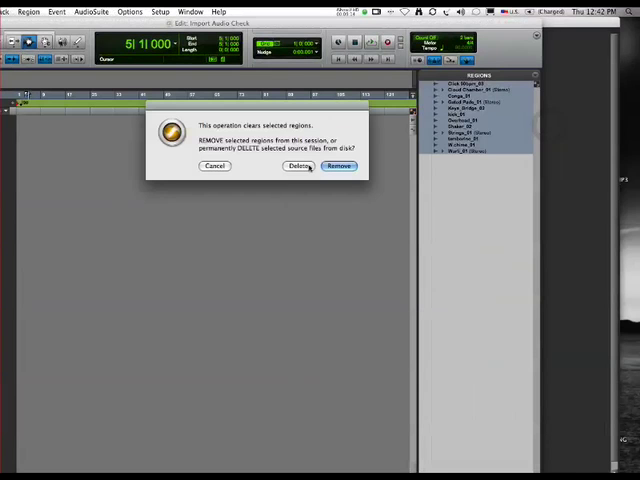
{"action": "left_click", "coordinate": [340, 166]}
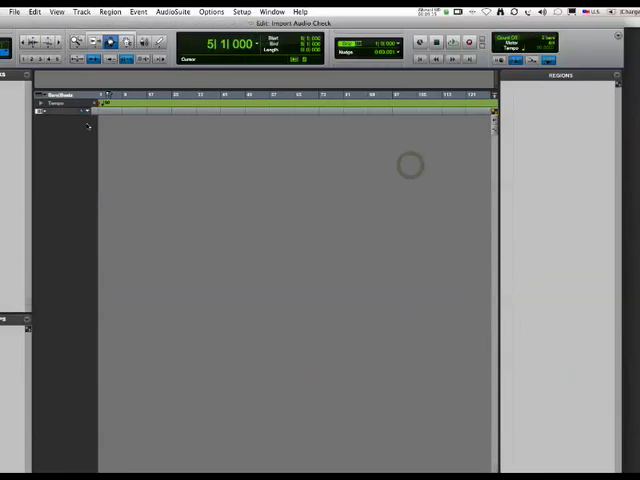
{"action": "left_click", "coordinate": [16, 12]}
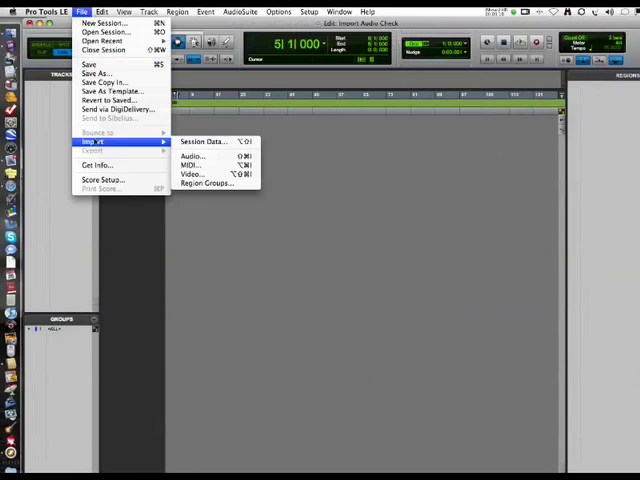
{"action": "mouse_move", "coordinate": [190, 156]}
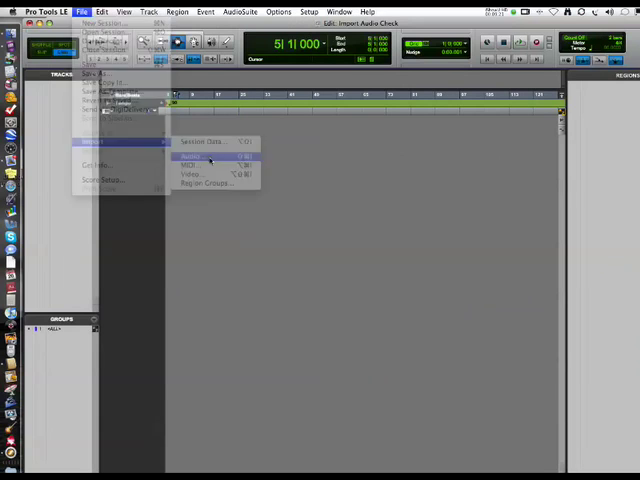
Import all stems from Song Title_Exported Audio Files as new tracks at session start.
{"action": "left_click", "coordinate": [190, 156]}
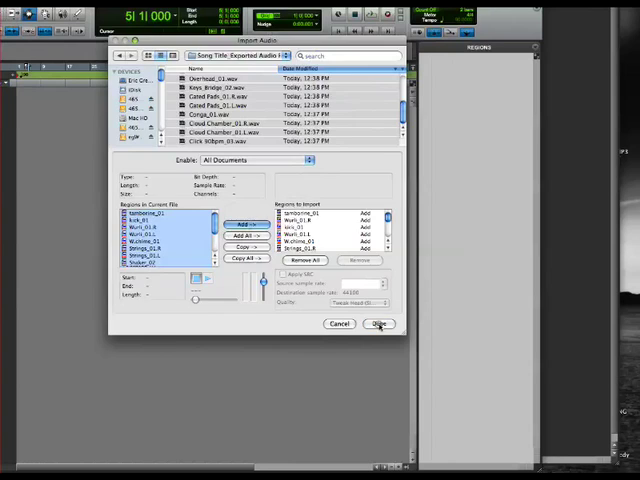
{"action": "left_click", "coordinate": [380, 324]}
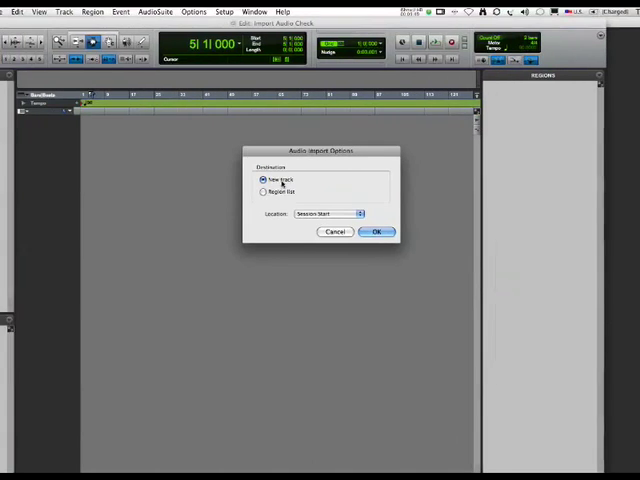
{"action": "left_click", "coordinate": [376, 232]}
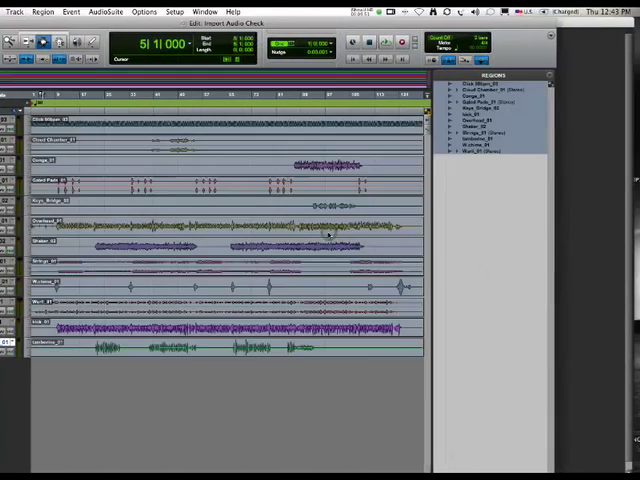